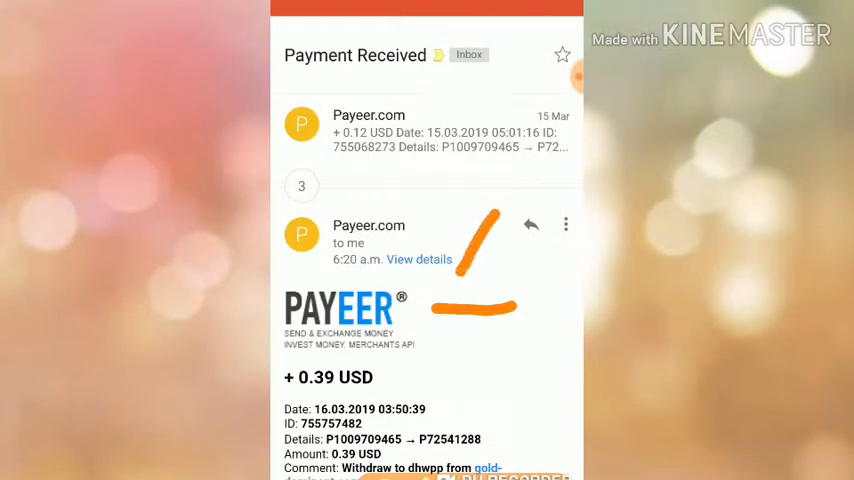
Enter 0.002 as the withdrawal amount in the faInvestment.biz withdrawal form
scroll("down", 3)
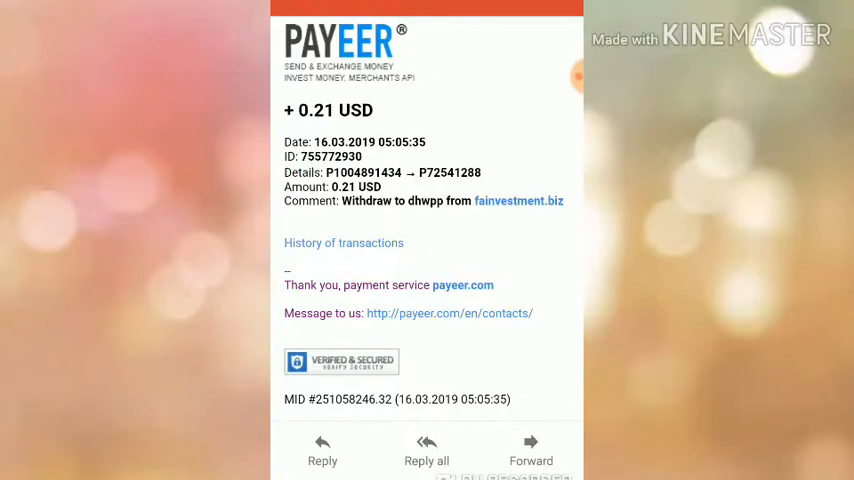
left_click_drag(444, 218, 560, 210)
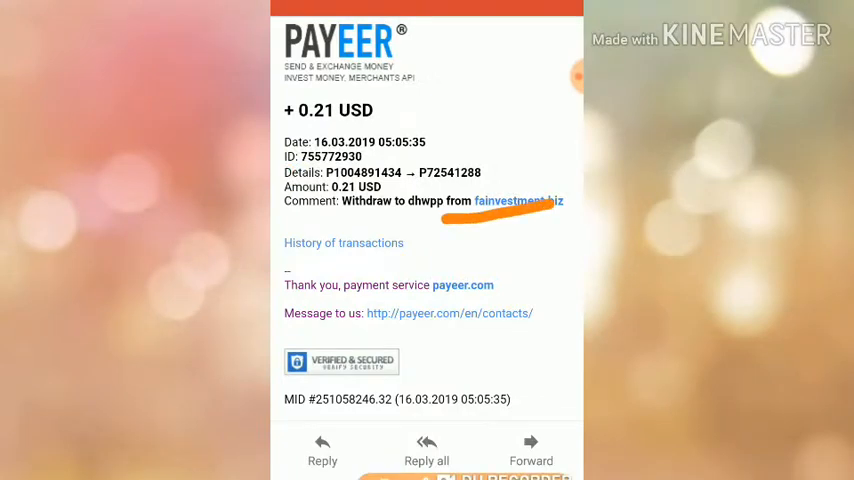
scroll("down", 3)
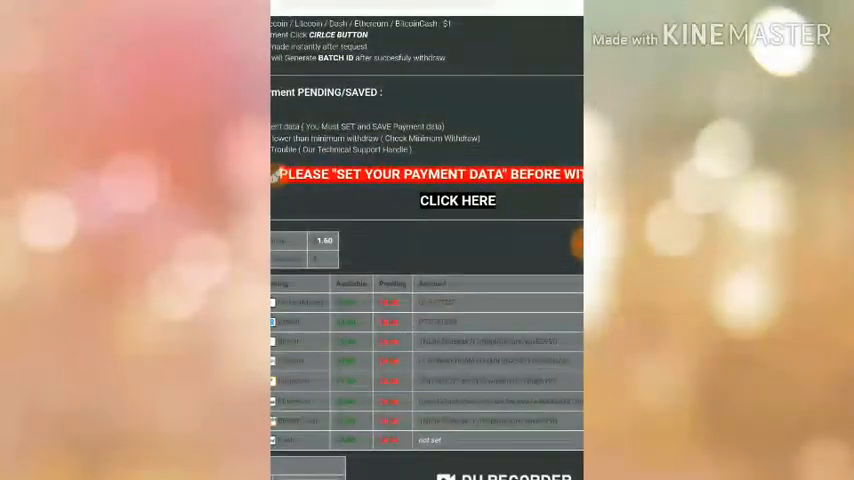
scroll("down", 3)
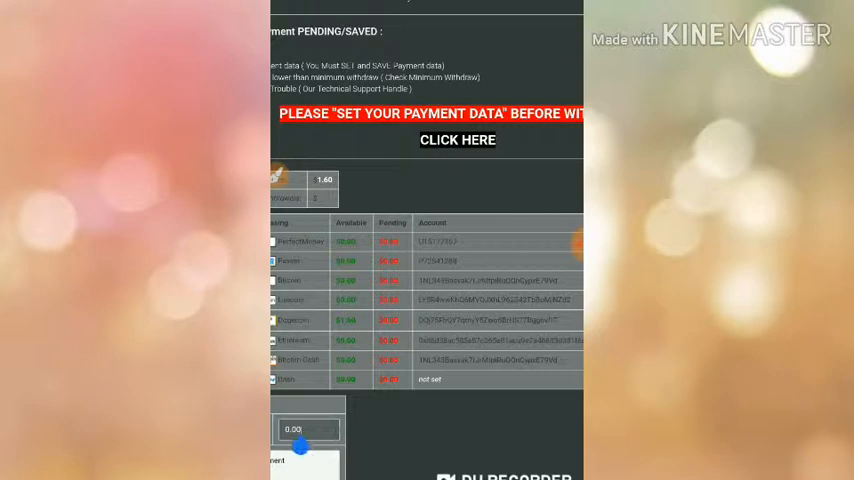
type("0.002")
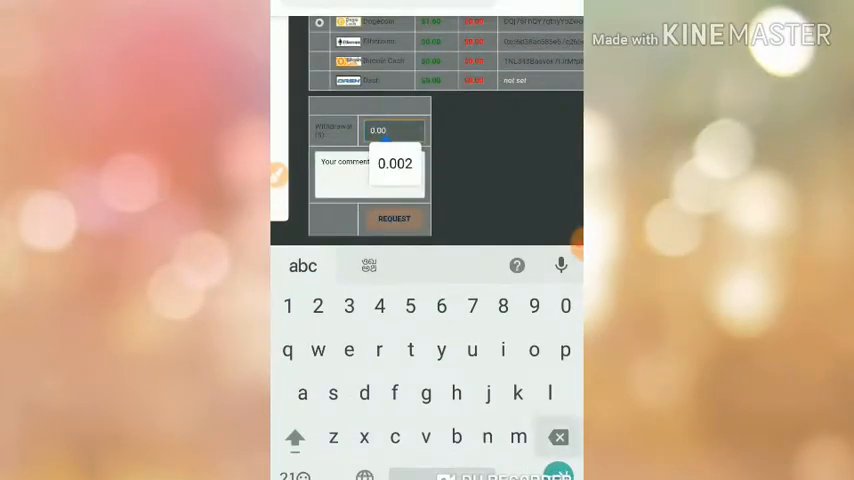